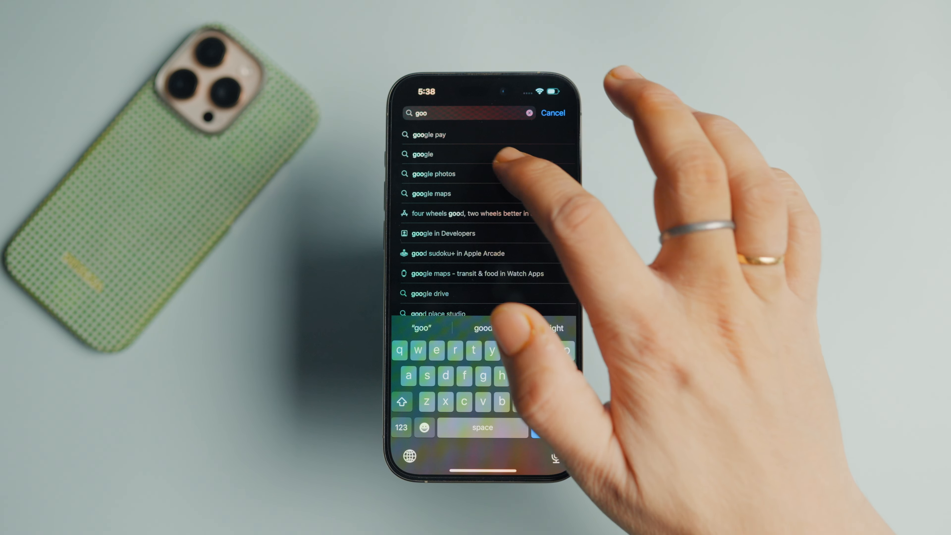
- Pick the 'google' suggestion from the Spotlight search for 'goo'
{"action": "left_click", "coordinate": [423, 154]}
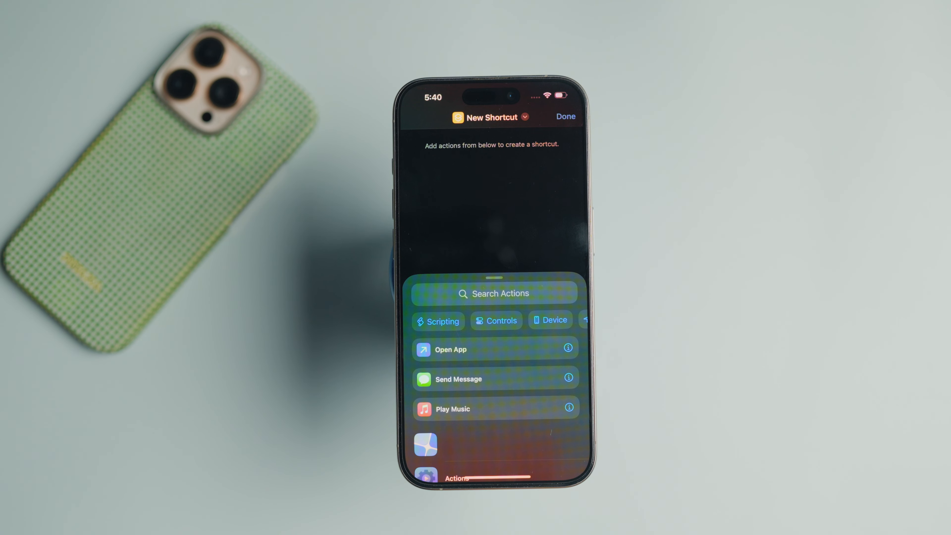
- Add the Open URLs action to the new shortcut by searching 'Op' in the action list
{"action": "left_click", "coordinate": [501, 293]}
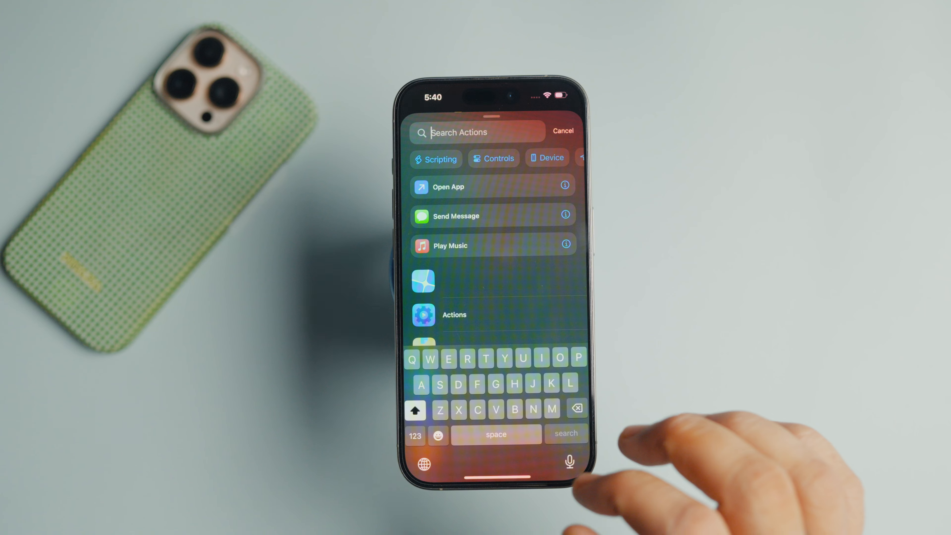
{"action": "type", "text": "Open"}
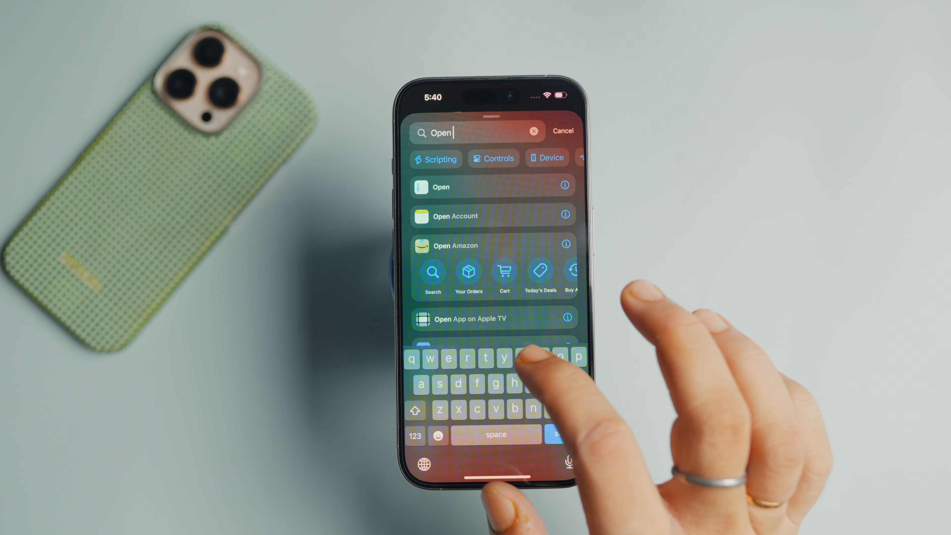
{"action": "left_click", "coordinate": [441, 187]}
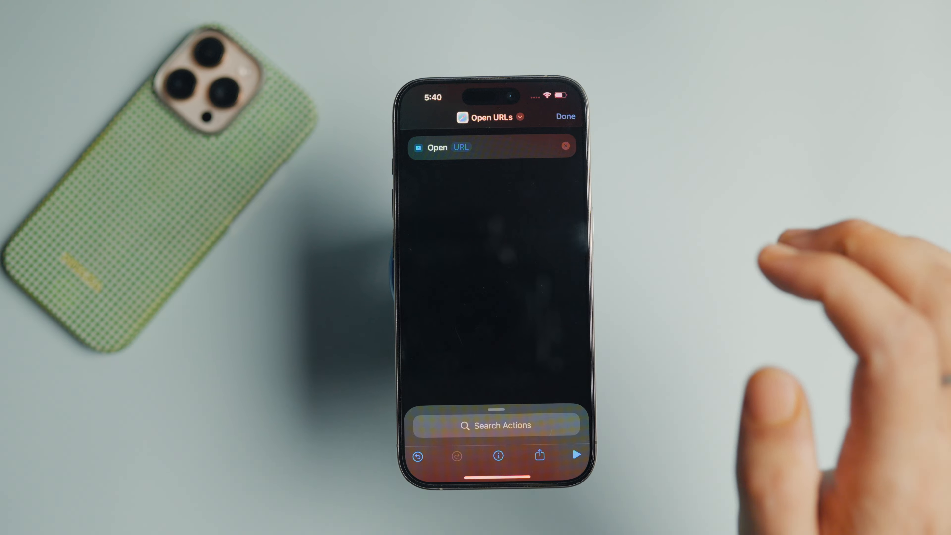
- Enter the Gemini address as the URL the shortcut opens
{"action": "left_click", "coordinate": [461, 147]}
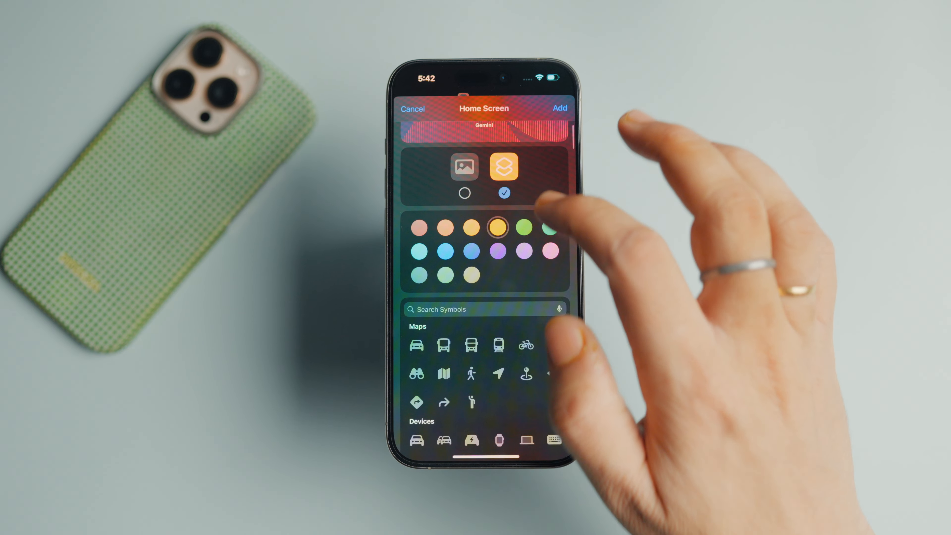
- Name the shortcut Gemini, give it the custom Gemini star icon, and add it to the Home Screen
{"action": "left_click", "coordinate": [445, 251]}
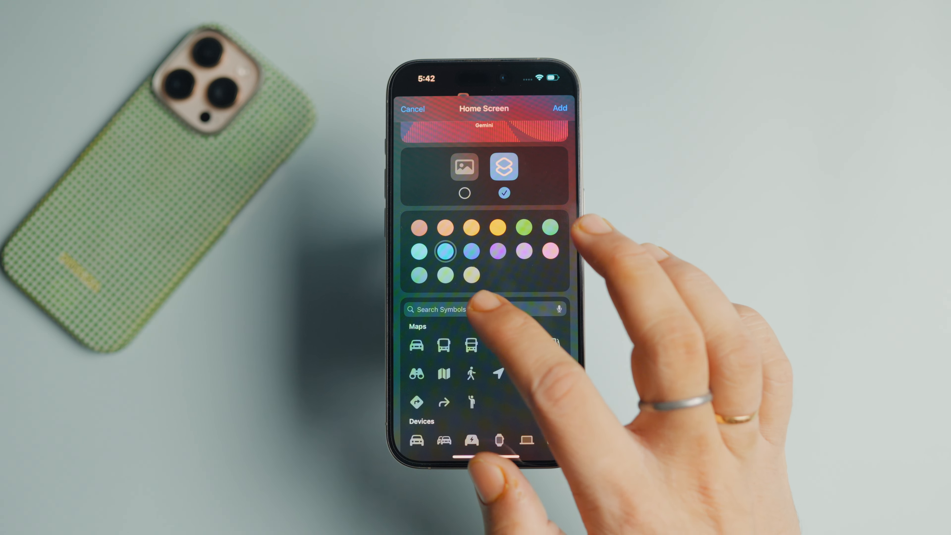
{"action": "type", "text": "sp"}
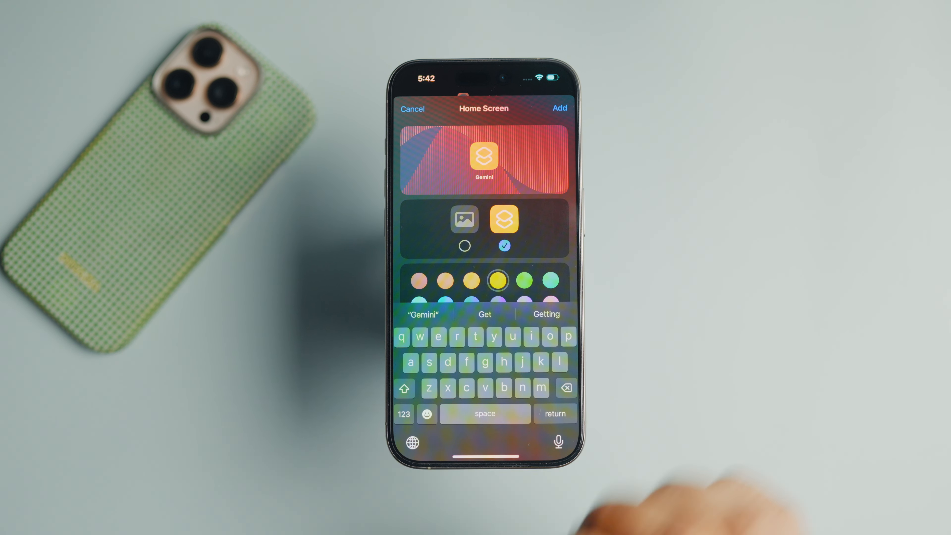
{"action": "left_click", "coordinate": [464, 220]}
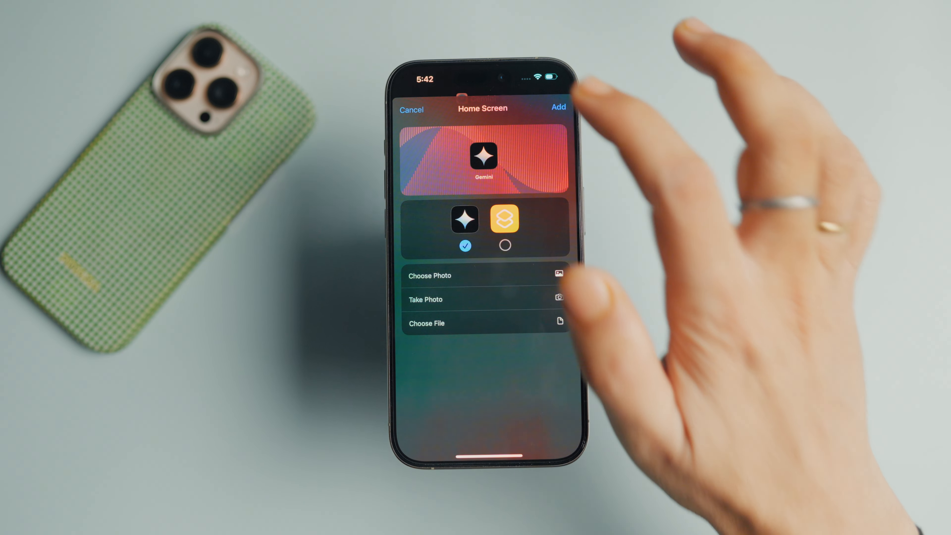
{"action": "left_click", "coordinate": [558, 107]}
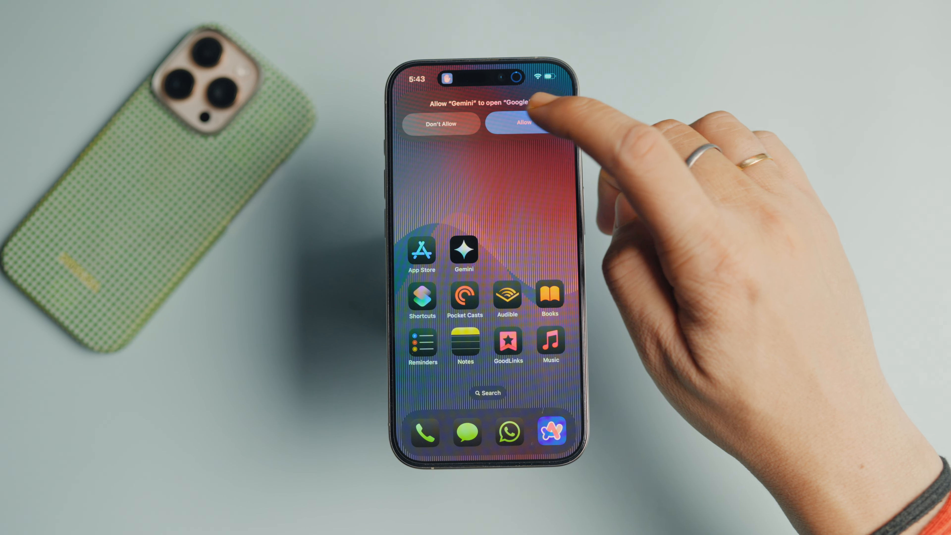
- Allow the shortcut to open Google, accept the Gemini welcome terms, and relaunch Gemini from the Home Screen icon
{"action": "left_click", "coordinate": [524, 123]}
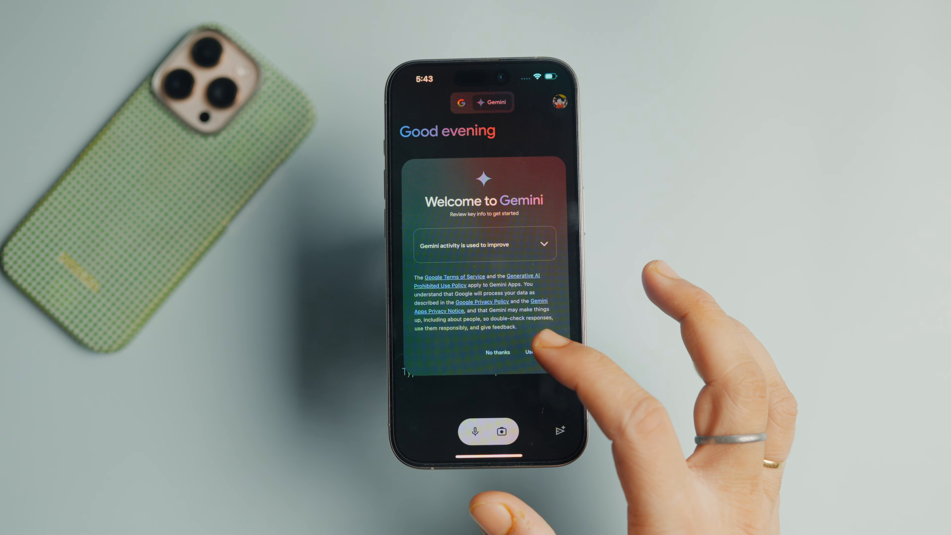
{"action": "left_click", "coordinate": [530, 352]}
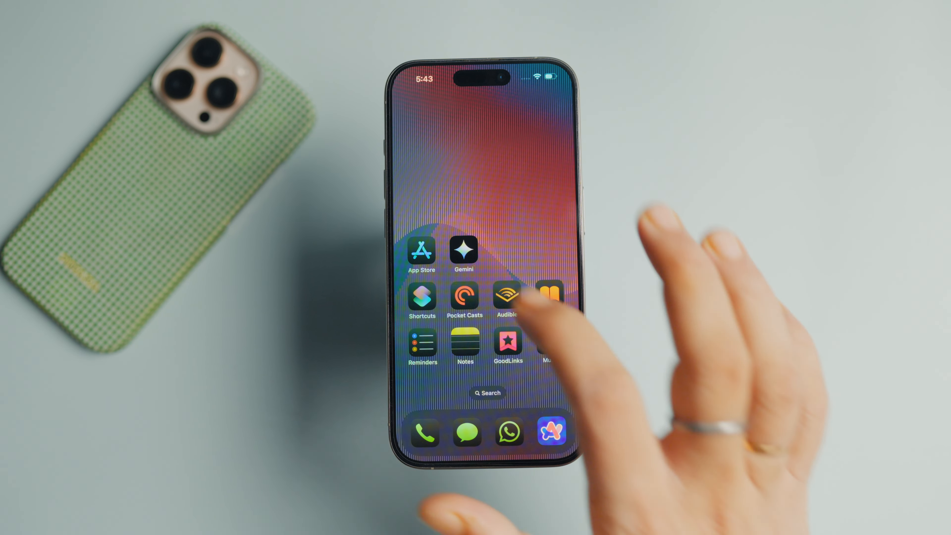
{"action": "left_click", "coordinate": [463, 254]}
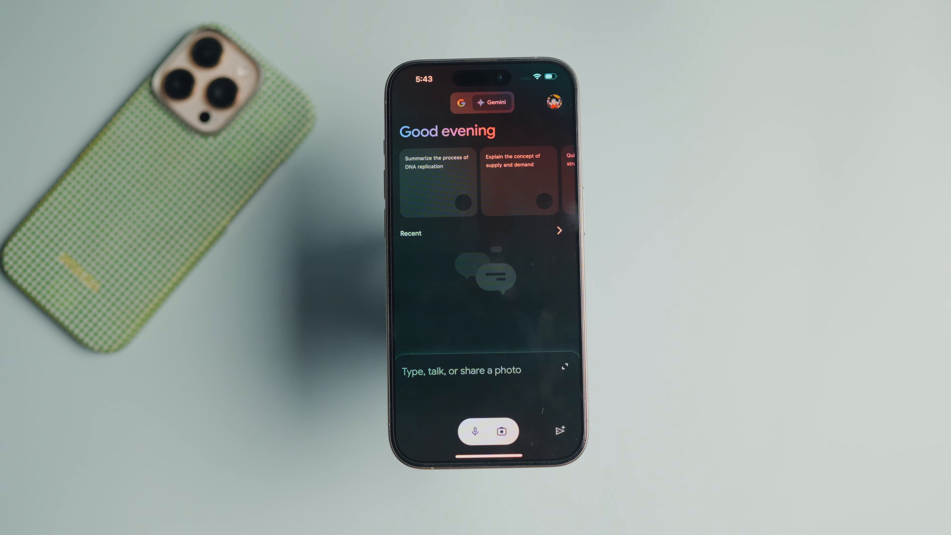